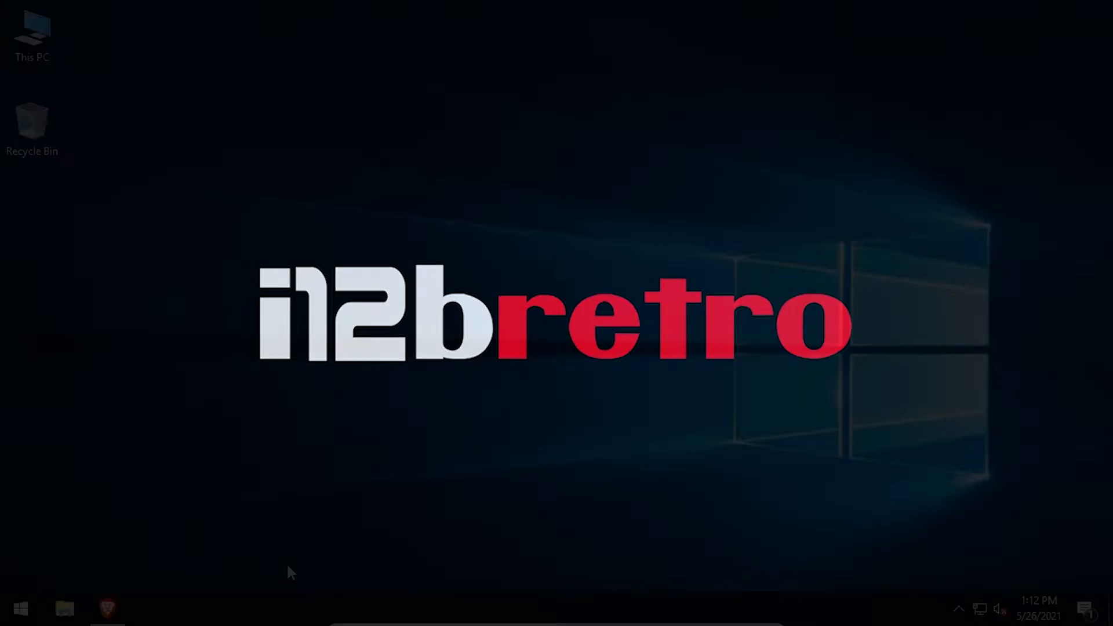
Open Brave from the taskbar on the GoAccess (CowAxess) setup tutorial page.
{"action": "left_click", "coordinate": [108, 608]}
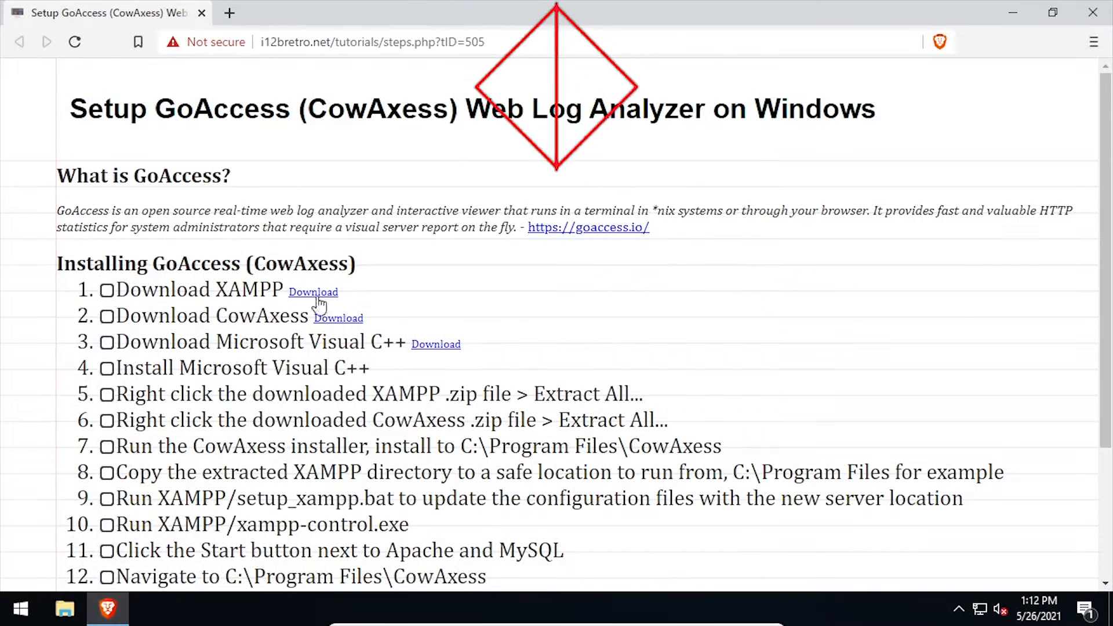
Download the portable XAMPP zip and cowaxess_1.4.0_x64_installer.zip into Downloads.
{"action": "left_click", "coordinate": [313, 291]}
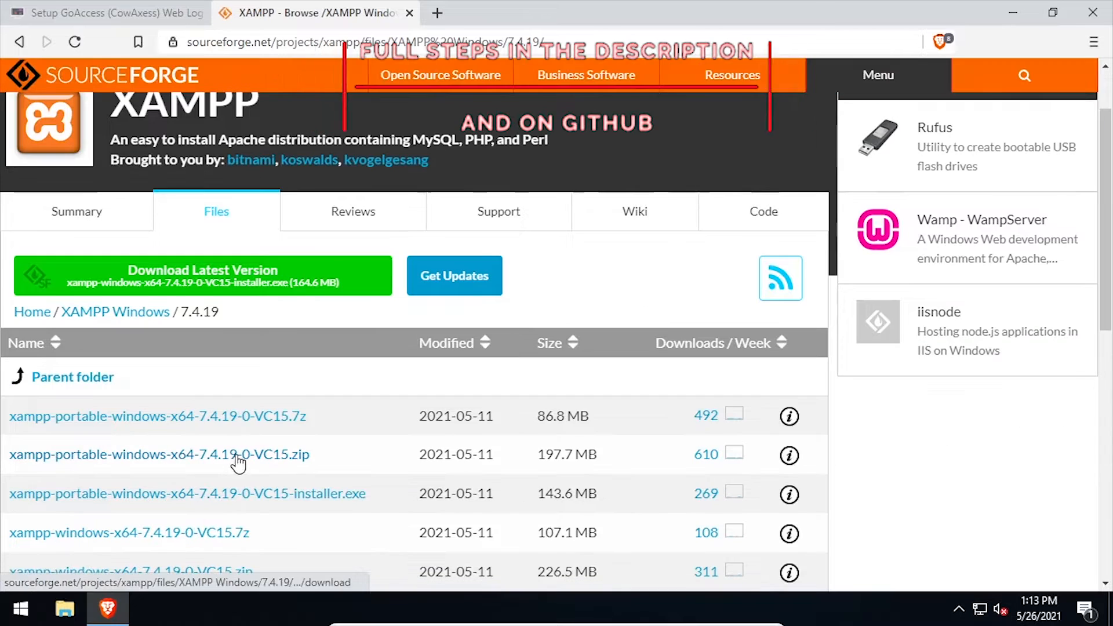
{"action": "left_click", "coordinate": [159, 454]}
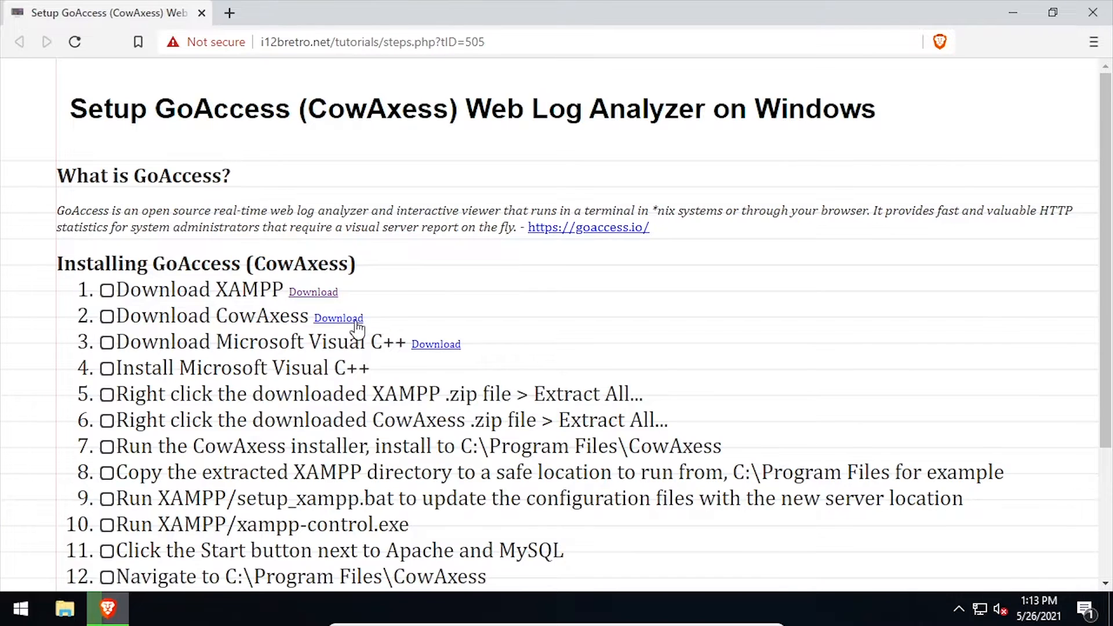
{"action": "left_click", "coordinate": [338, 319]}
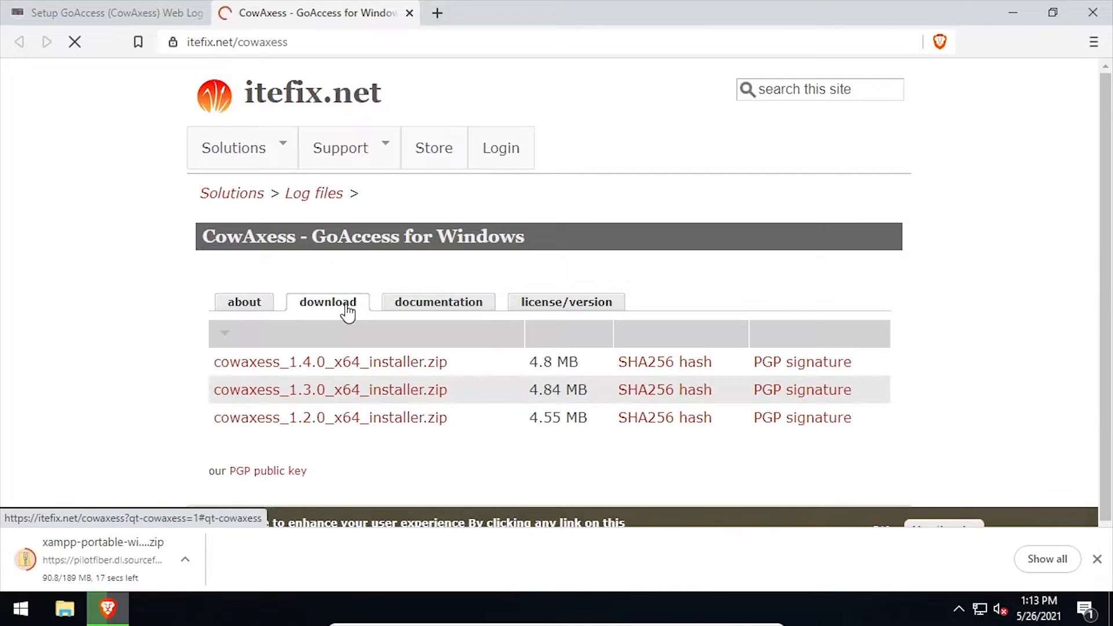
{"action": "left_click", "coordinate": [330, 361]}
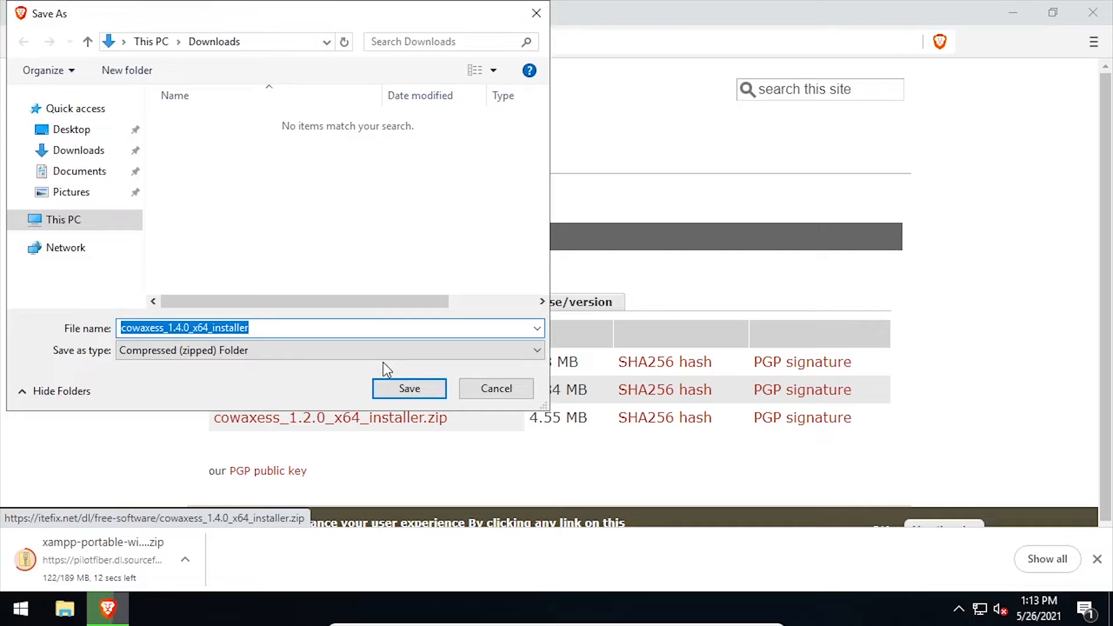
{"action": "left_click", "coordinate": [409, 389]}
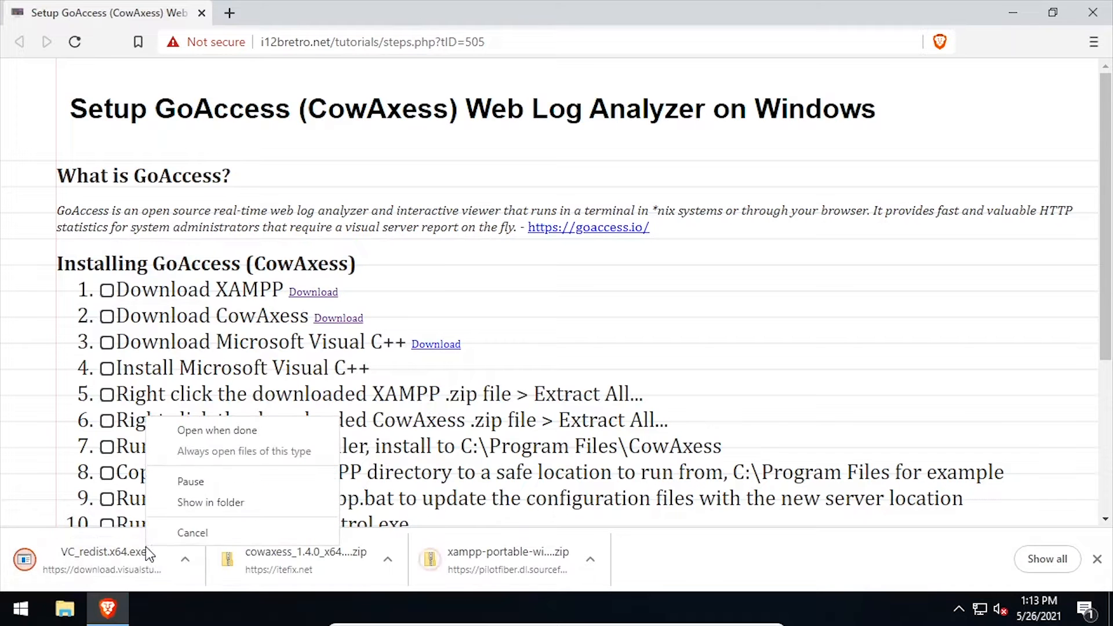
Run VC_redist.x64 from the Downloads folder and close the setup-successful message.
{"action": "left_click", "coordinate": [210, 502]}
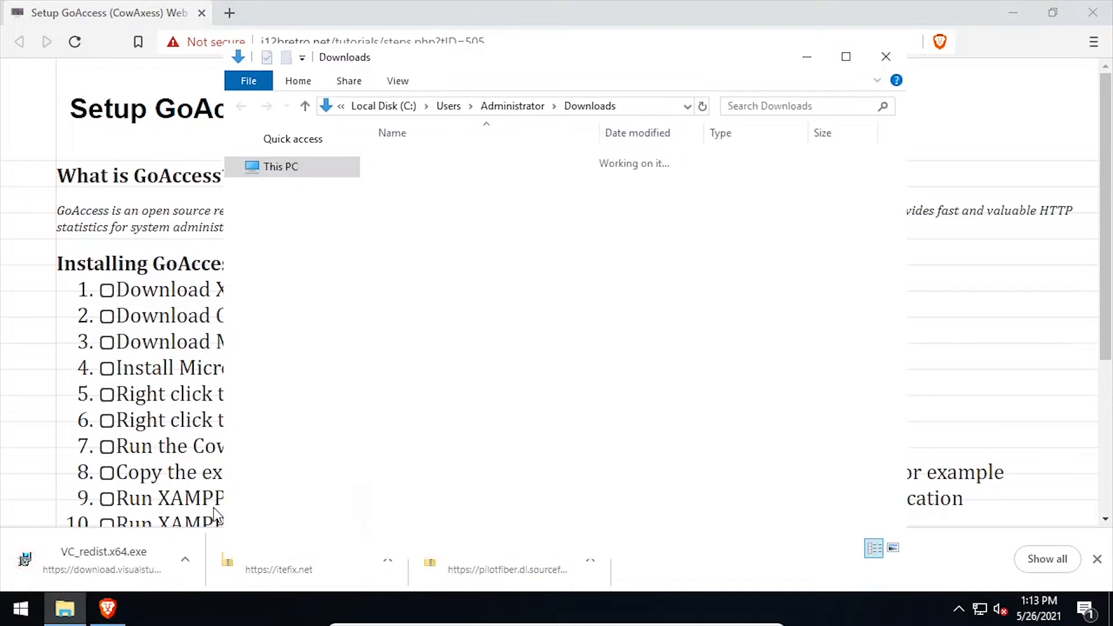
{"action": "left_click", "coordinate": [426, 176]}
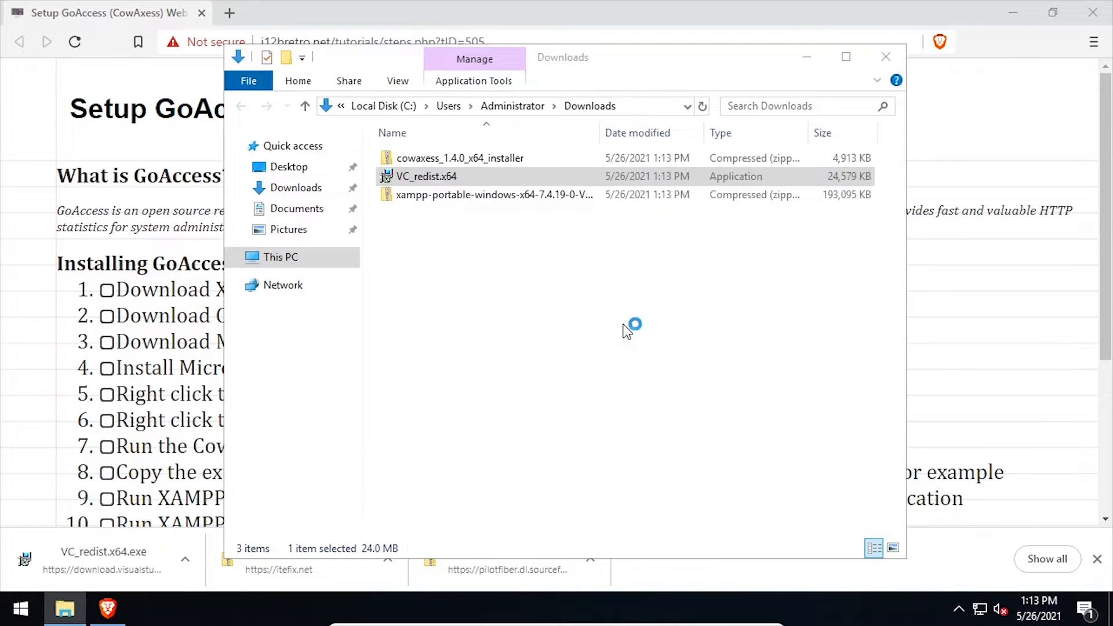
{"action": "double_click", "coordinate": [426, 177]}
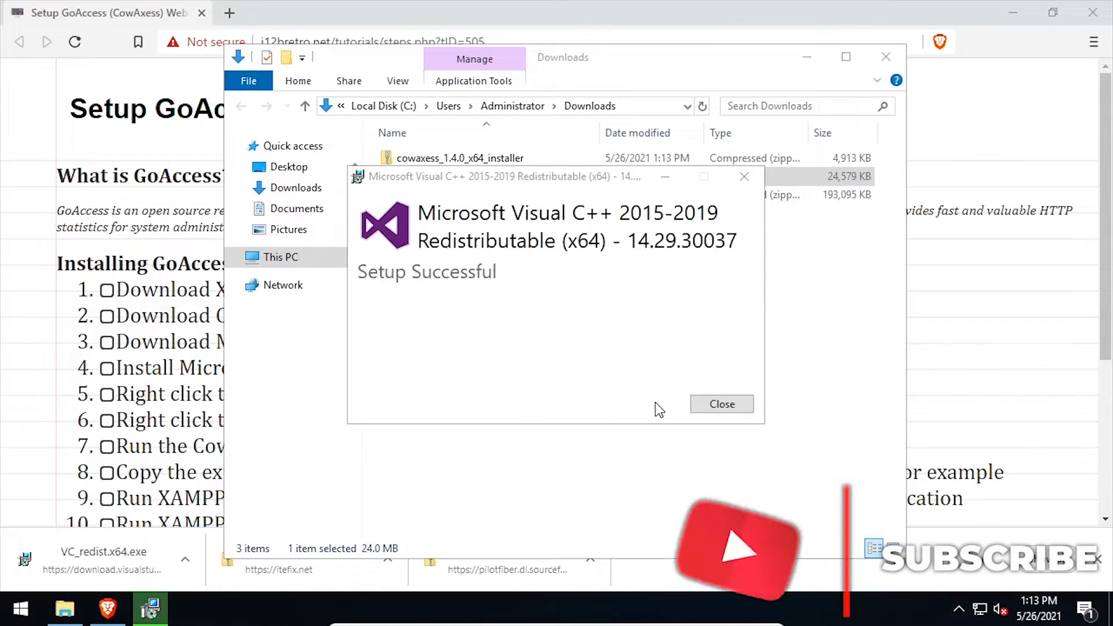
{"action": "left_click", "coordinate": [721, 404]}
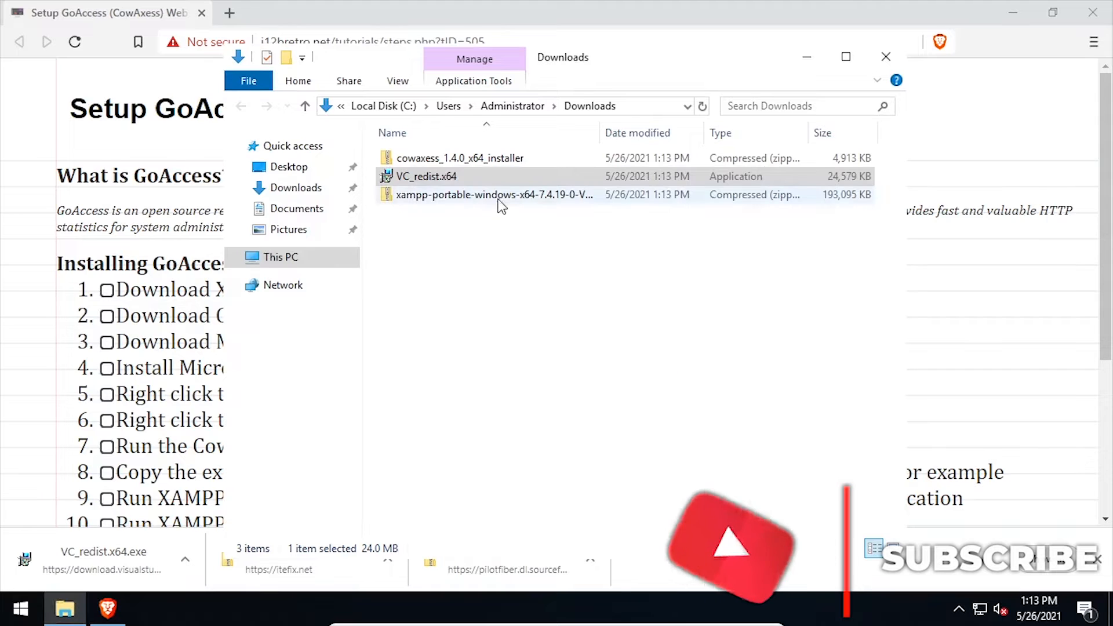
Use Extract All on the cowaxess_1.4.0 installer zip and the xampp-portable zip.
{"action": "right_click", "coordinate": [459, 157]}
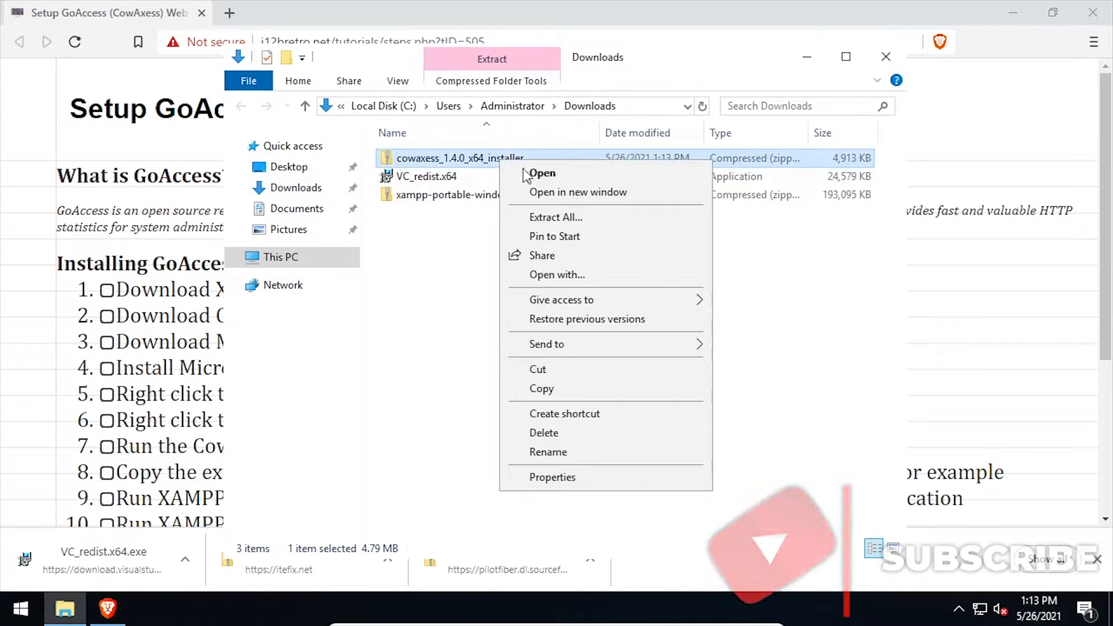
{"action": "left_click", "coordinate": [555, 217]}
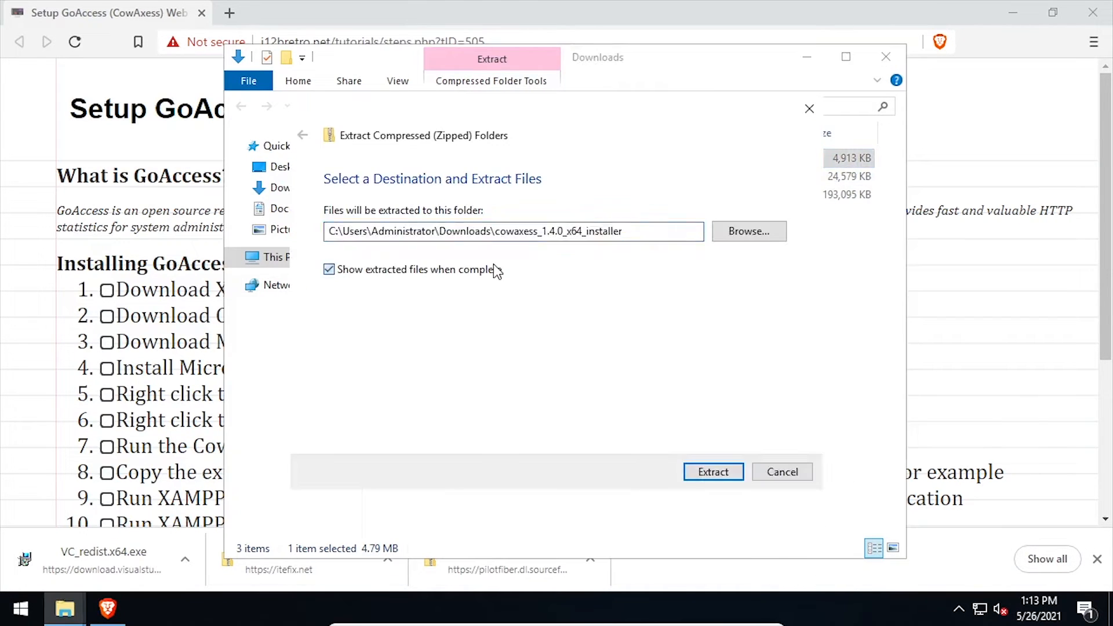
{"action": "left_click", "coordinate": [712, 471]}
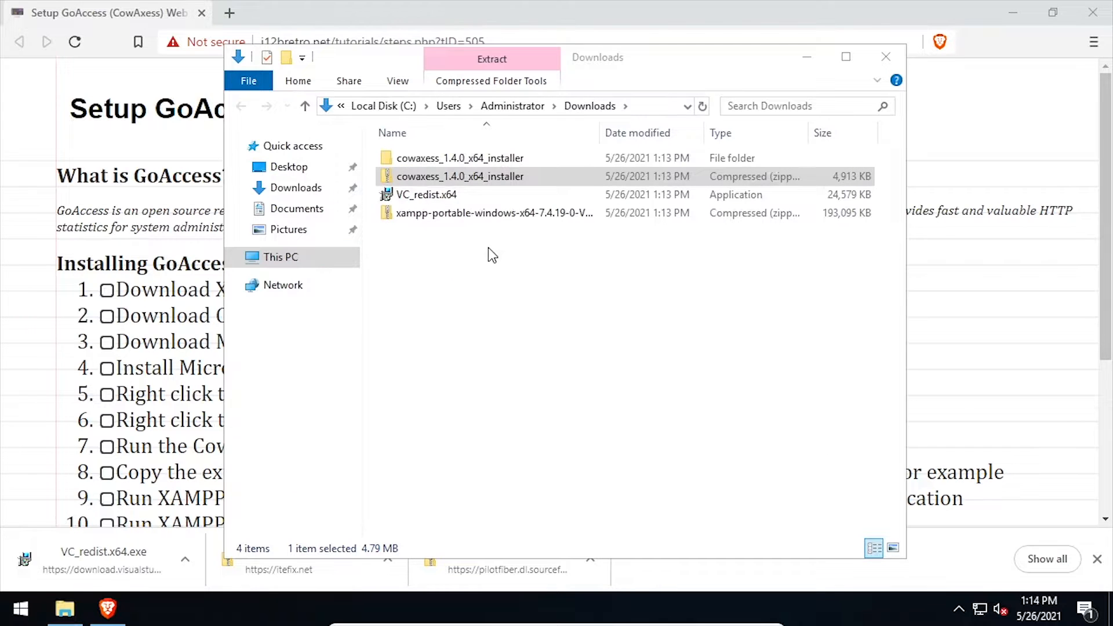
{"action": "left_click", "coordinate": [490, 59]}
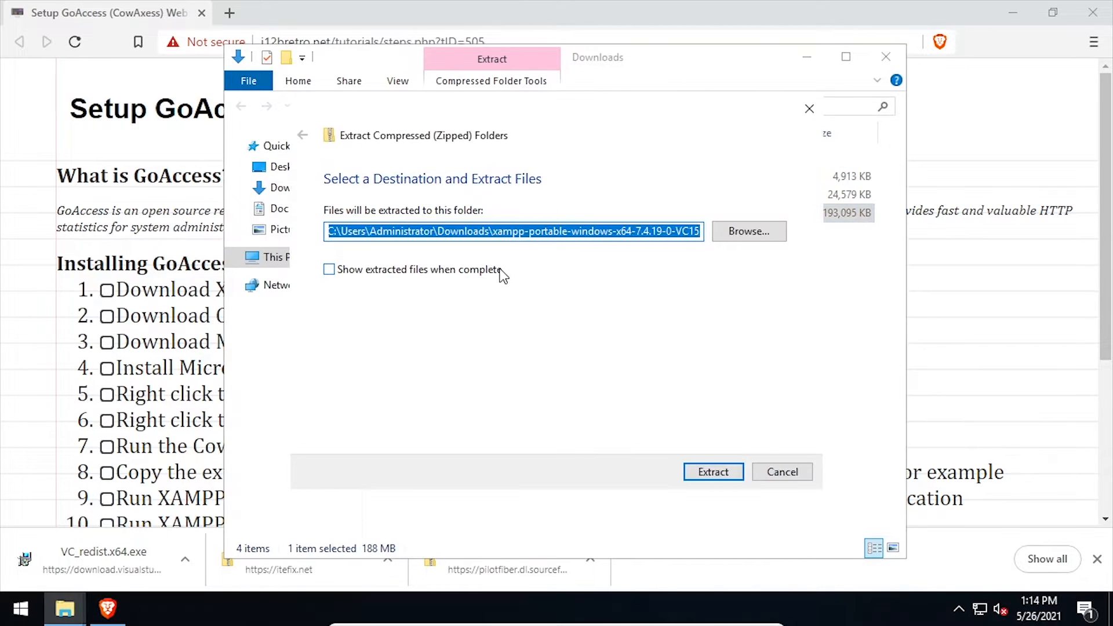
{"action": "left_click", "coordinate": [712, 471]}
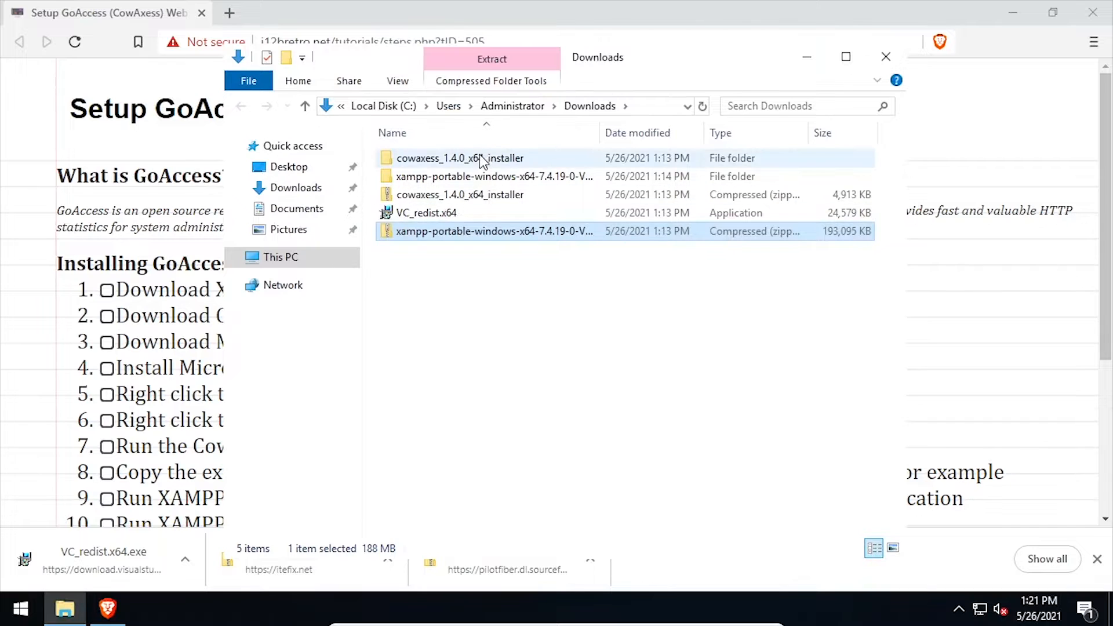
Install cowaxess 1.4.0 to c:\Program Files\cowaxess with Run CowAxess Terminal unticked.
{"action": "double_click", "coordinate": [459, 158]}
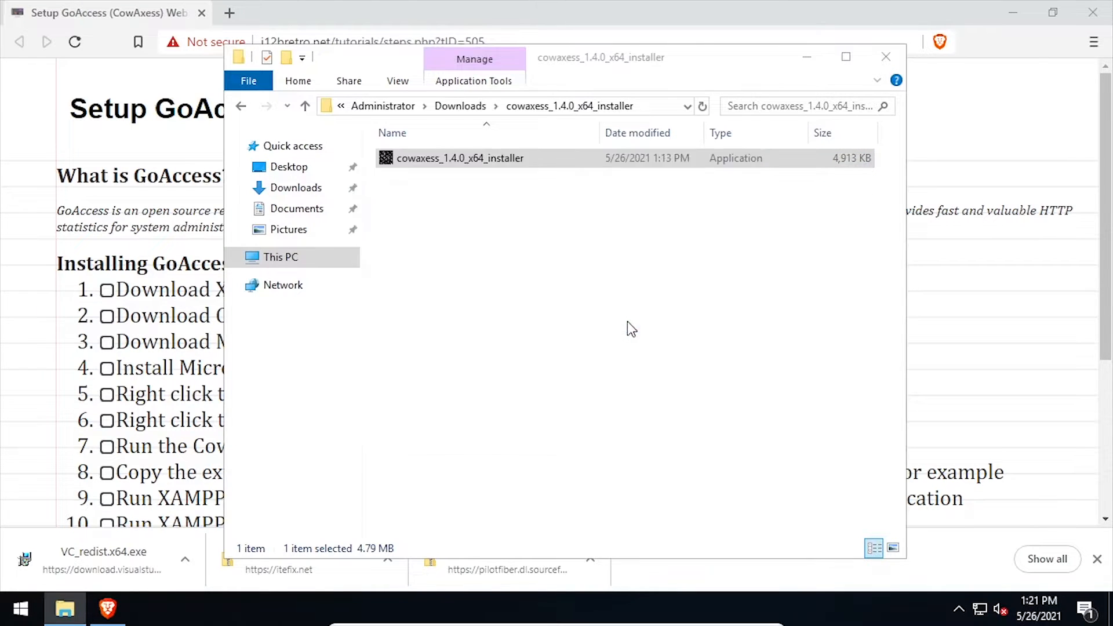
{"action": "double_click", "coordinate": [460, 158]}
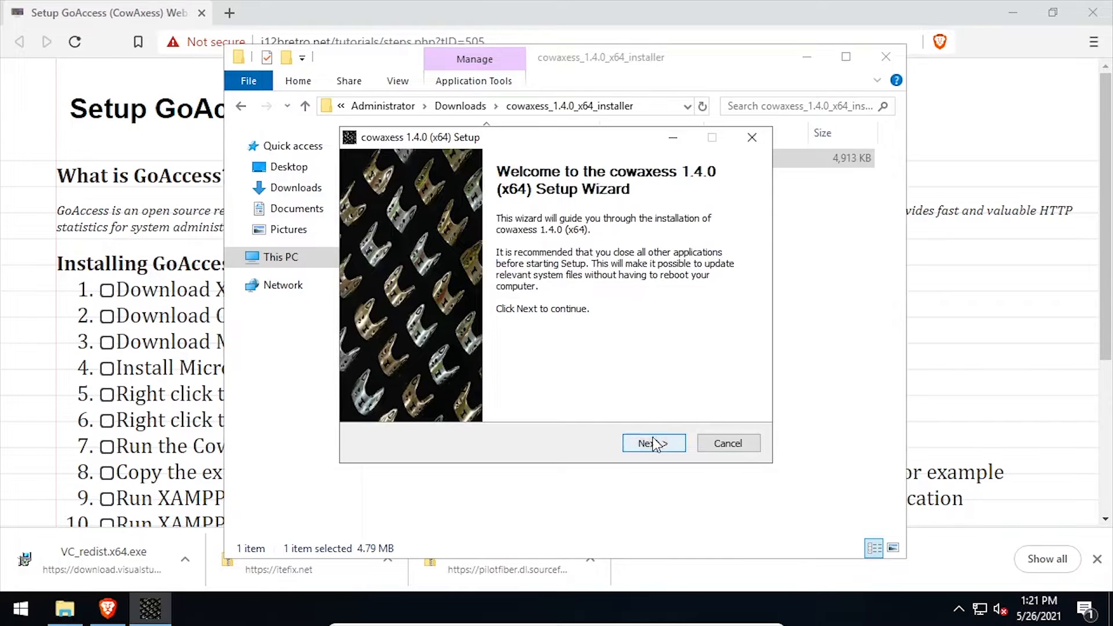
{"action": "left_click", "coordinate": [652, 443]}
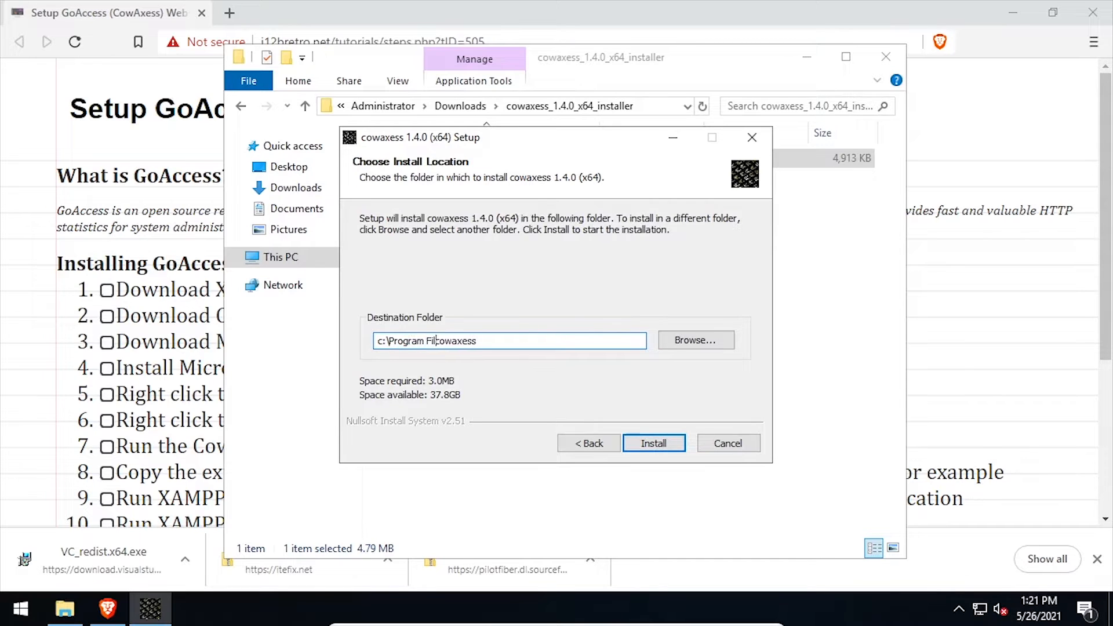
{"action": "left_click", "coordinate": [652, 442]}
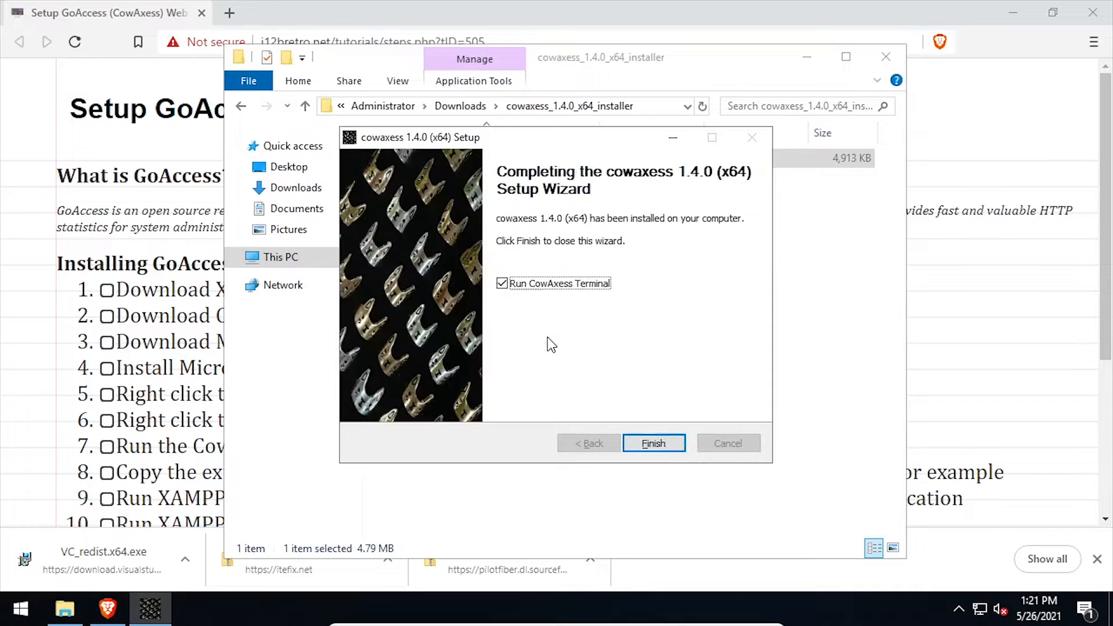
{"action": "left_click", "coordinate": [501, 284]}
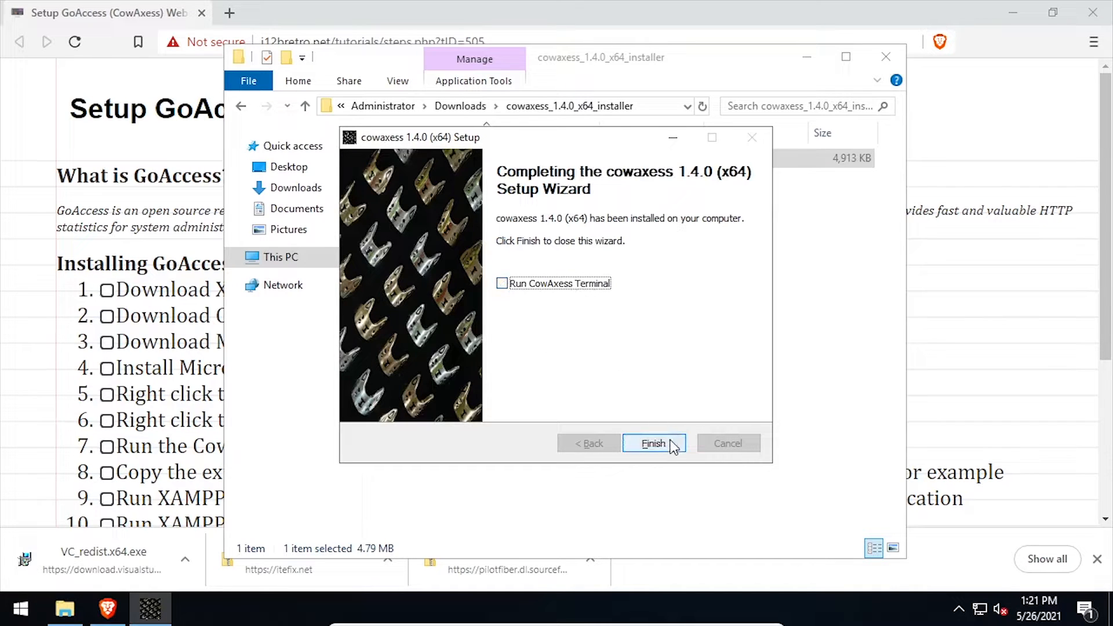
{"action": "left_click", "coordinate": [653, 443]}
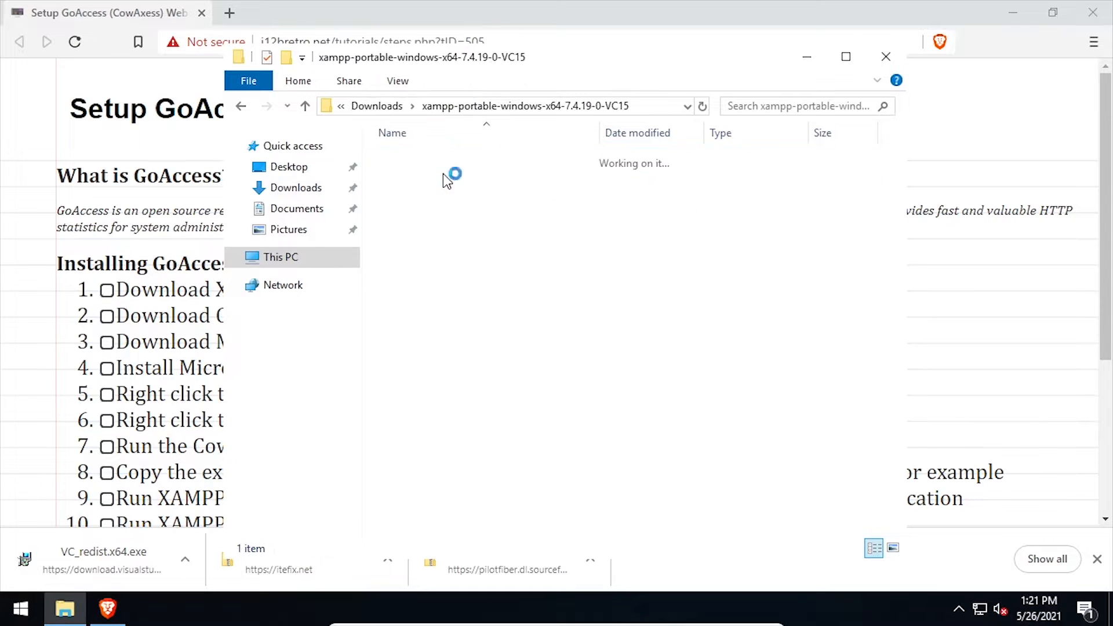
Cut the xampp folder and paste it into C:\Program Files.
{"action": "right_click", "coordinate": [411, 157]}
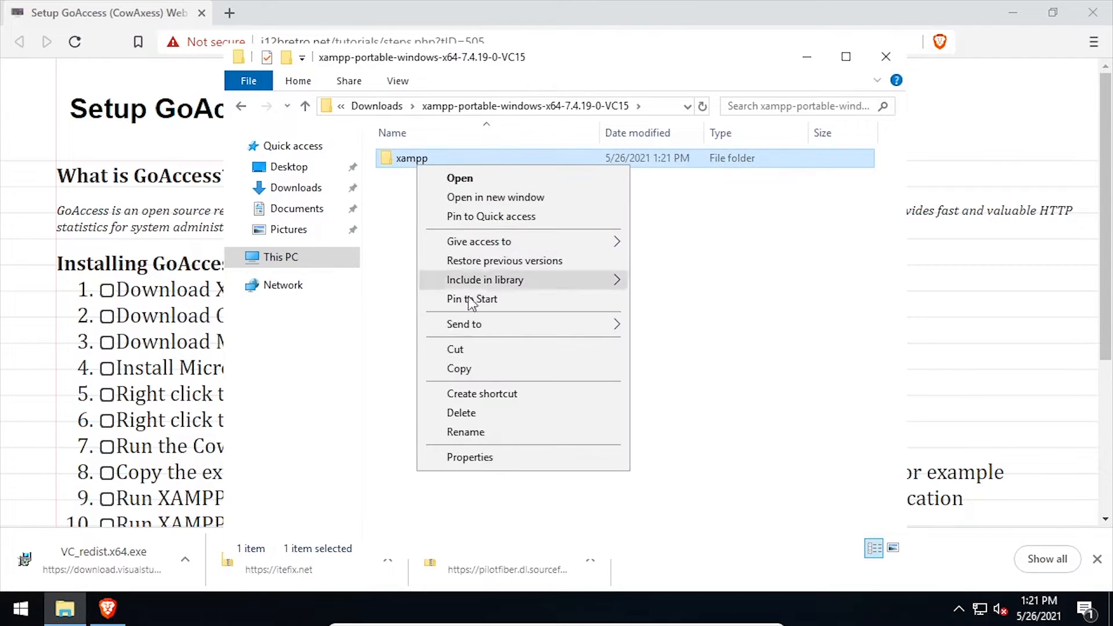
{"action": "left_click", "coordinate": [280, 257]}
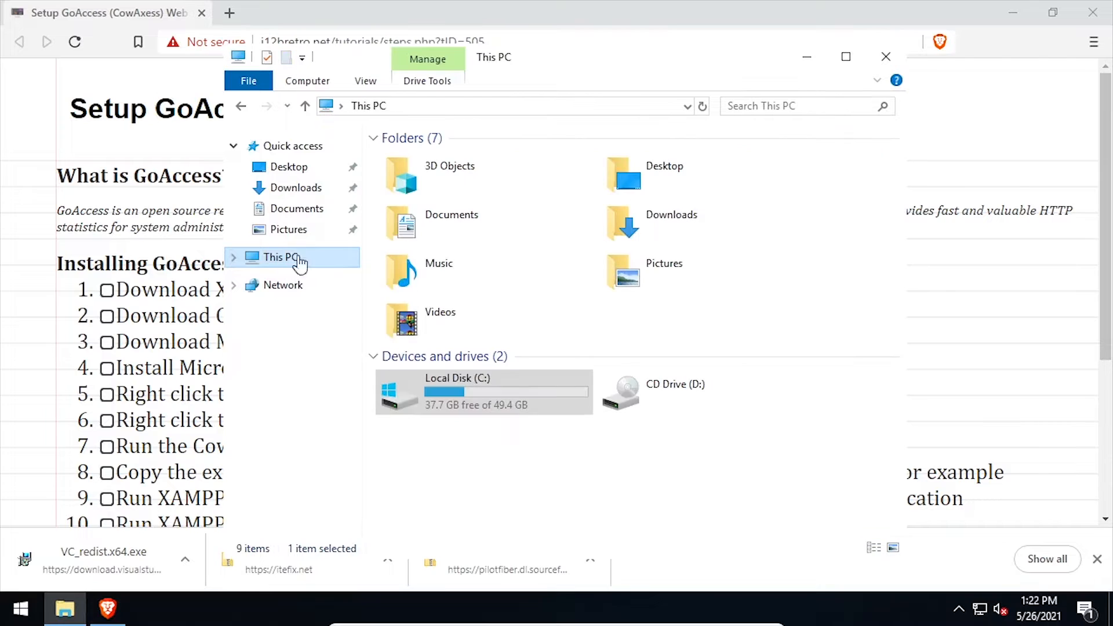
{"action": "double_click", "coordinate": [457, 391]}
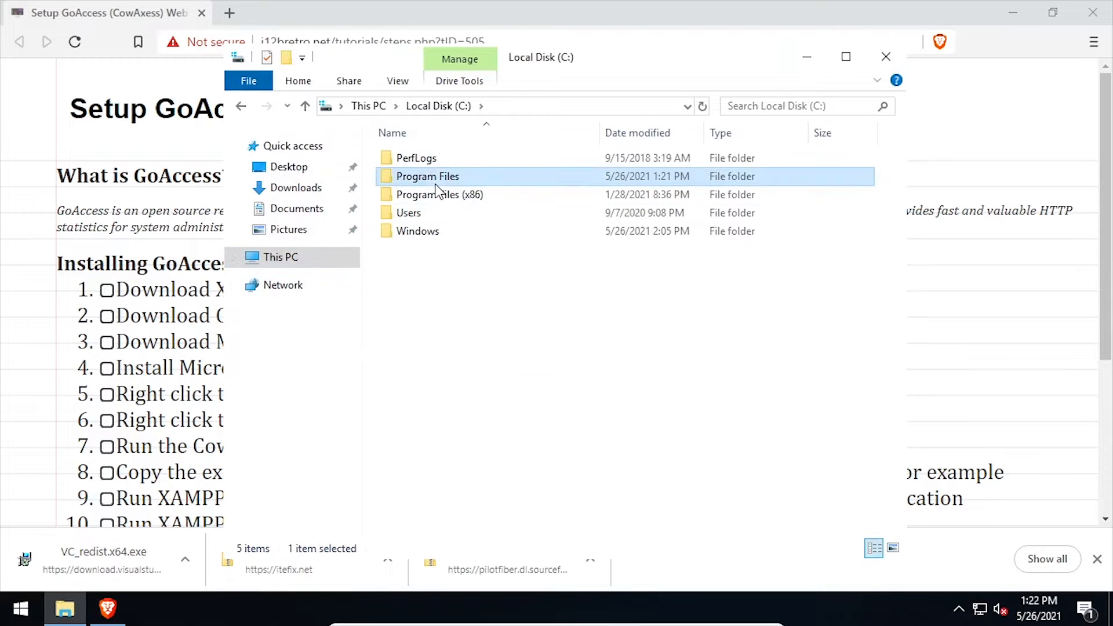
{"action": "right_click", "coordinate": [522, 366]}
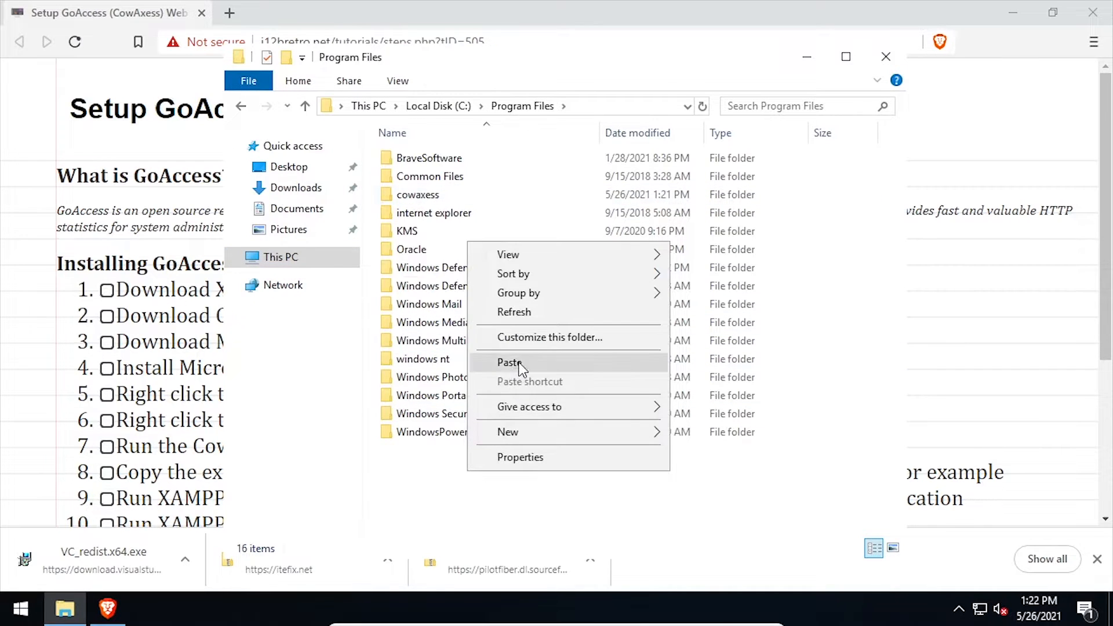
{"action": "left_click", "coordinate": [509, 363]}
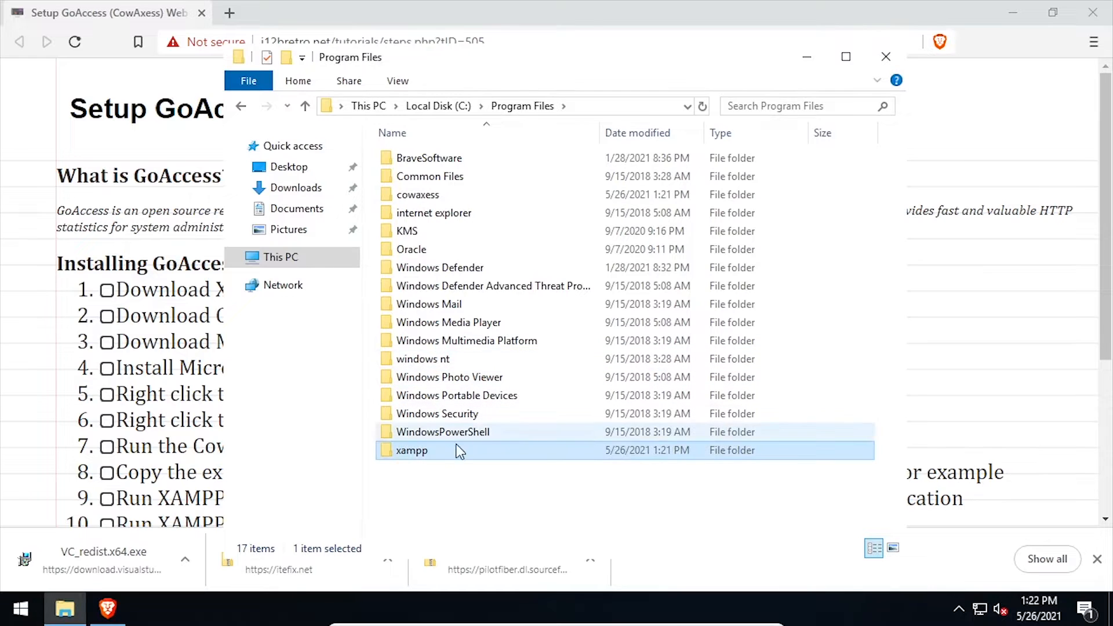
Run setup_xampp.bat past the security warning and close the console when done.
{"action": "double_click", "coordinate": [411, 450]}
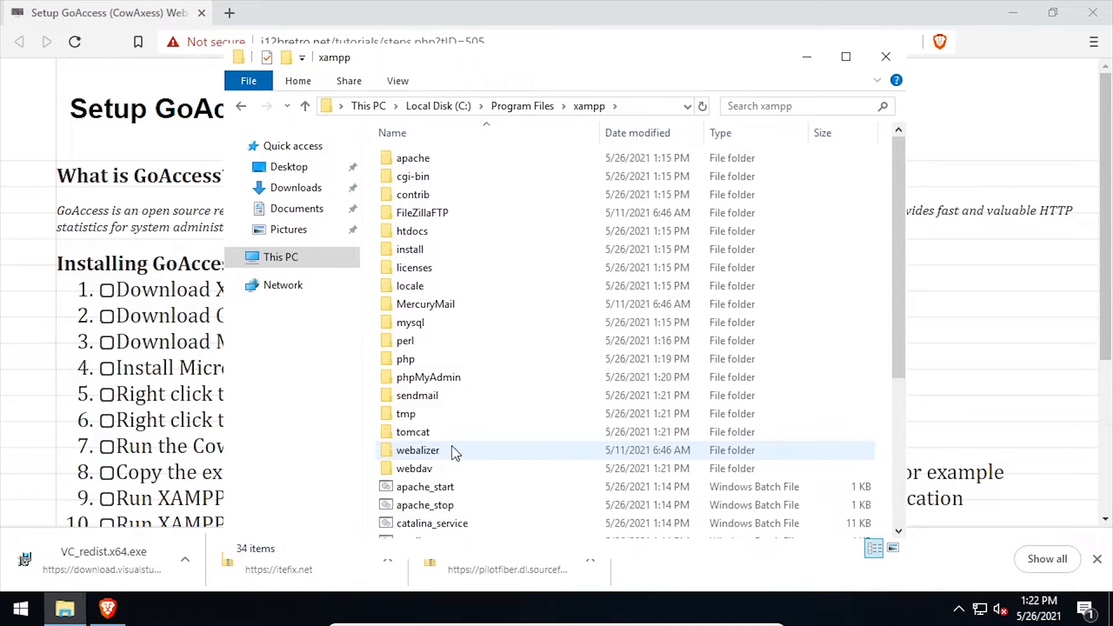
{"action": "right_click", "coordinate": [408, 437]}
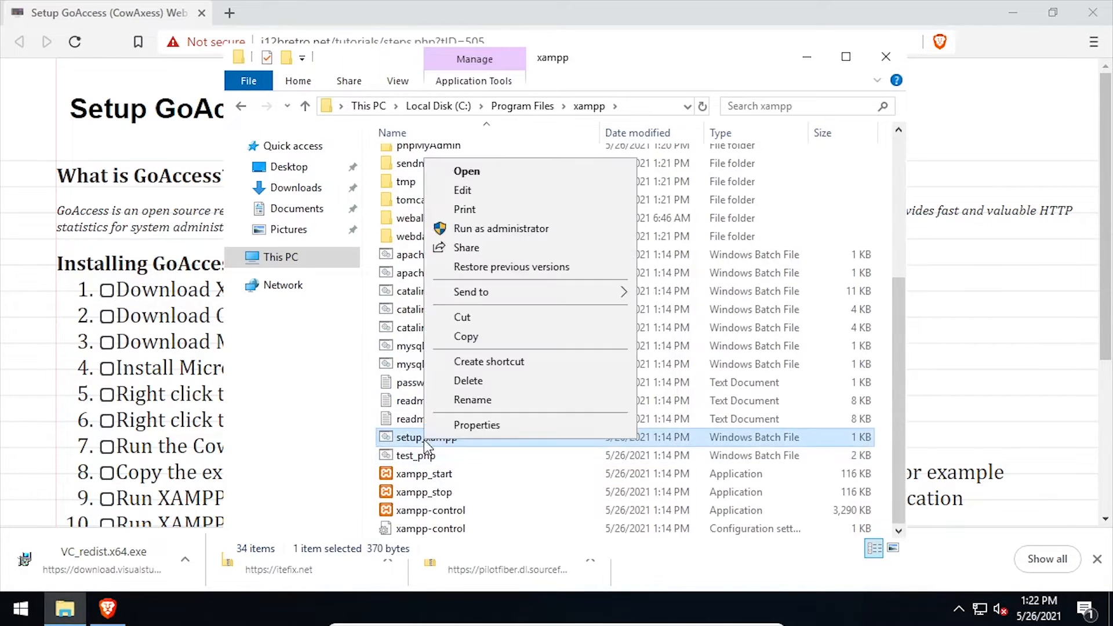
{"action": "left_click", "coordinate": [466, 171]}
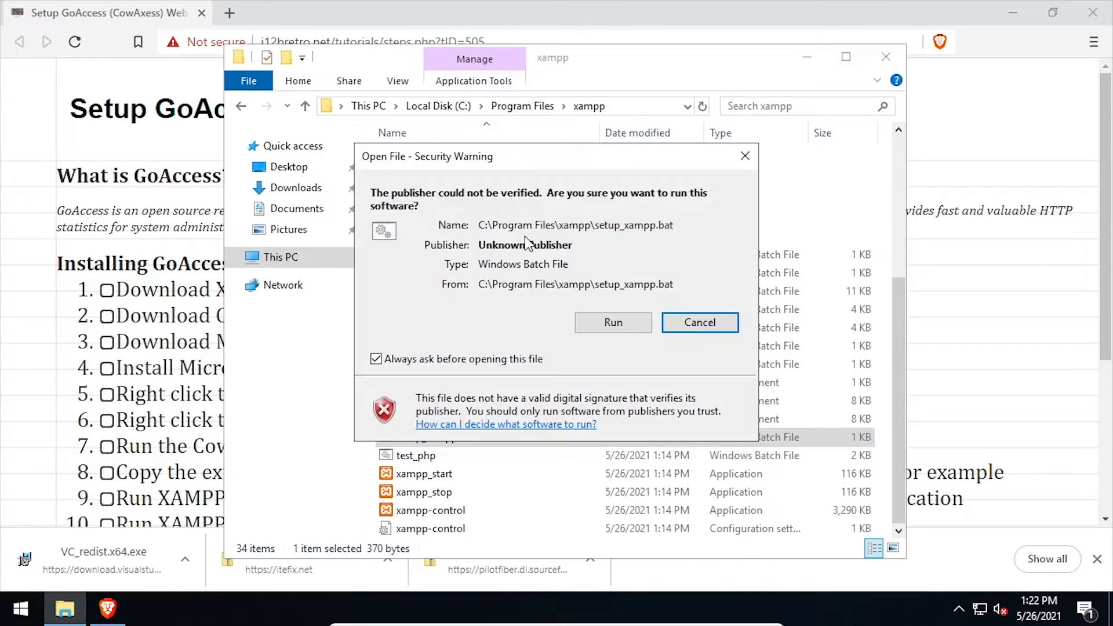
{"action": "left_click", "coordinate": [612, 322]}
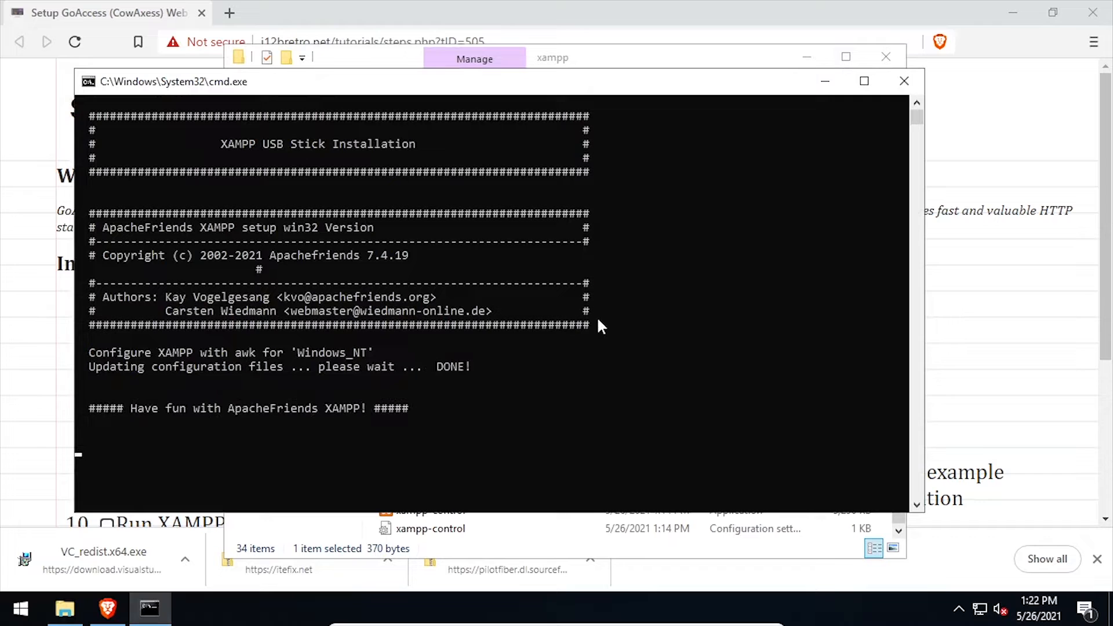
{"action": "left_click", "coordinate": [904, 81]}
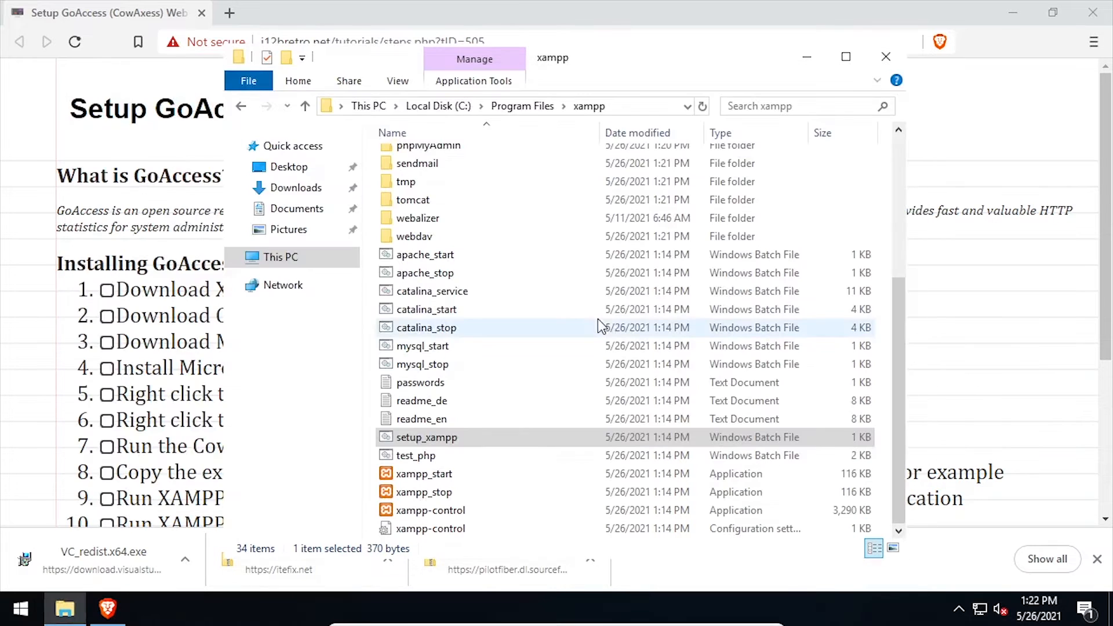
{"action": "left_click", "coordinate": [430, 509]}
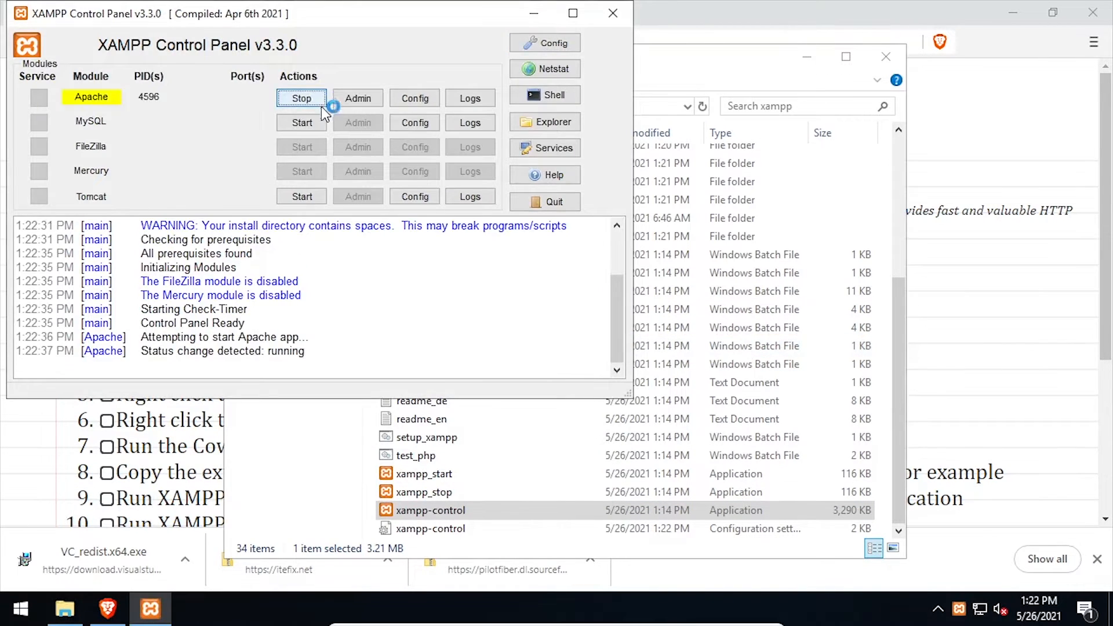
Start MySQL and open the XAMPP dashboard at localhost in Brave.
{"action": "left_click", "coordinate": [300, 123]}
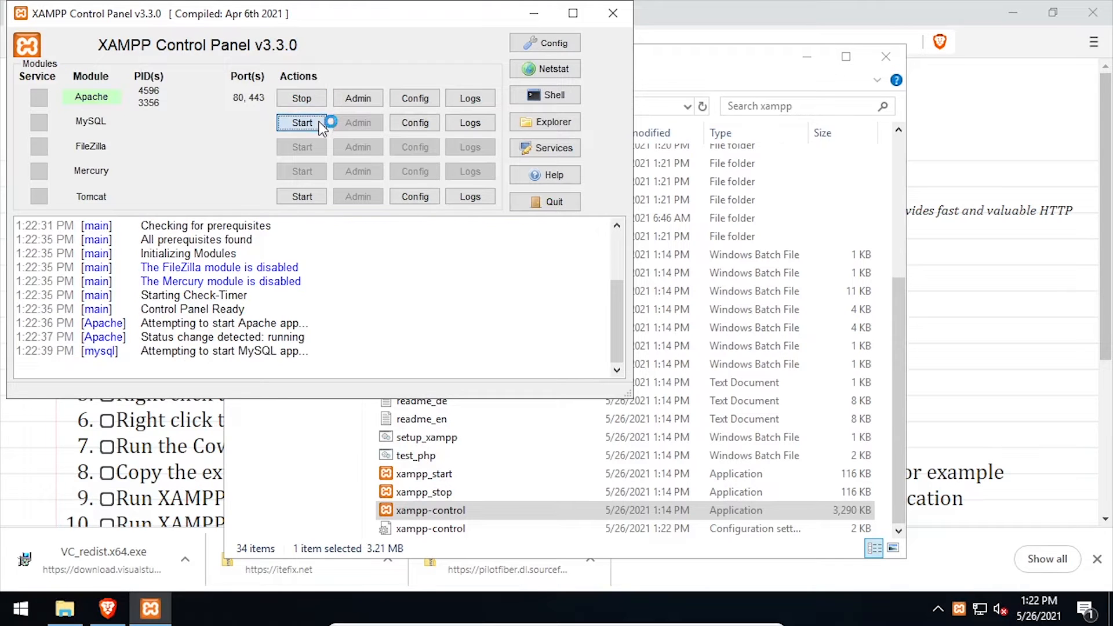
{"action": "left_click", "coordinate": [301, 123]}
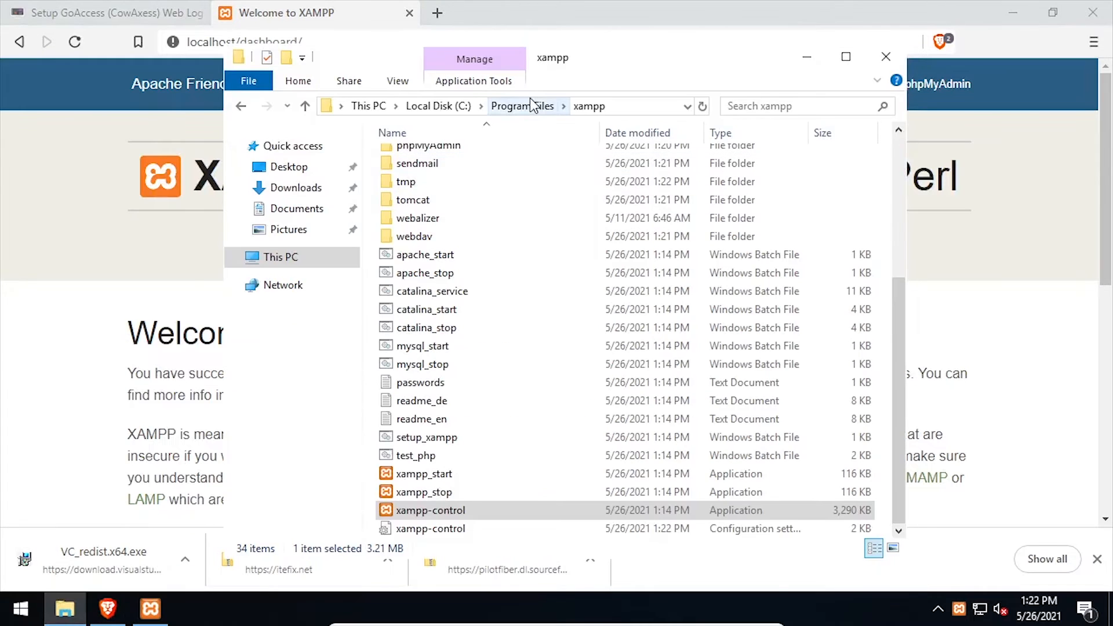
Launch cowaxess.cmd from Program Files\cowaxess and return to the tutorial's goaccess command.
{"action": "left_click", "coordinate": [522, 105]}
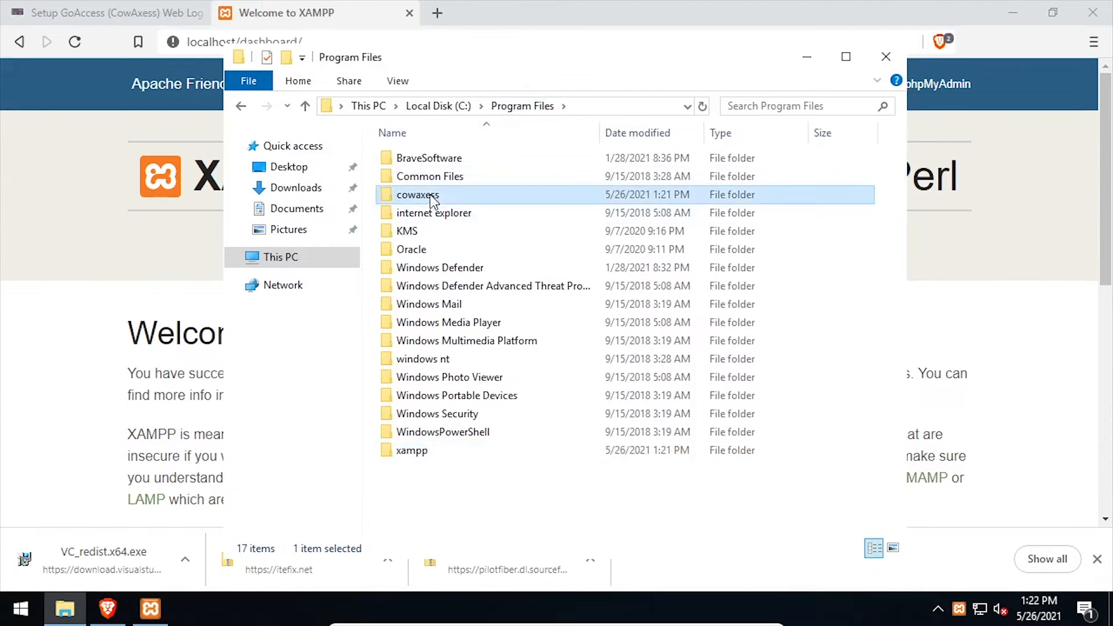
{"action": "double_click", "coordinate": [415, 195]}
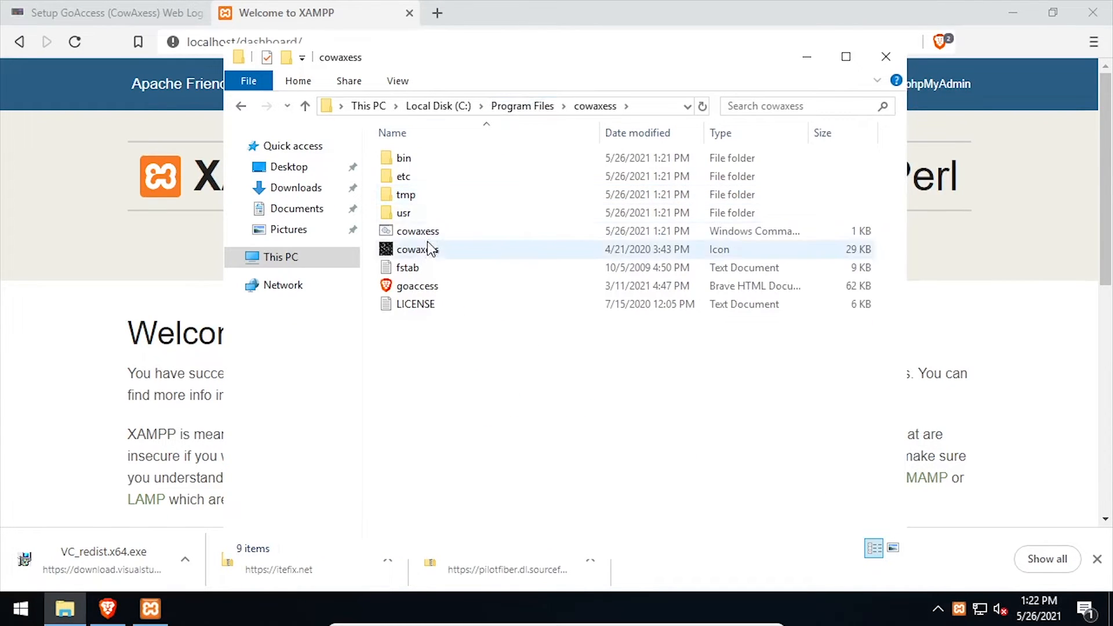
{"action": "left_click", "coordinate": [417, 231]}
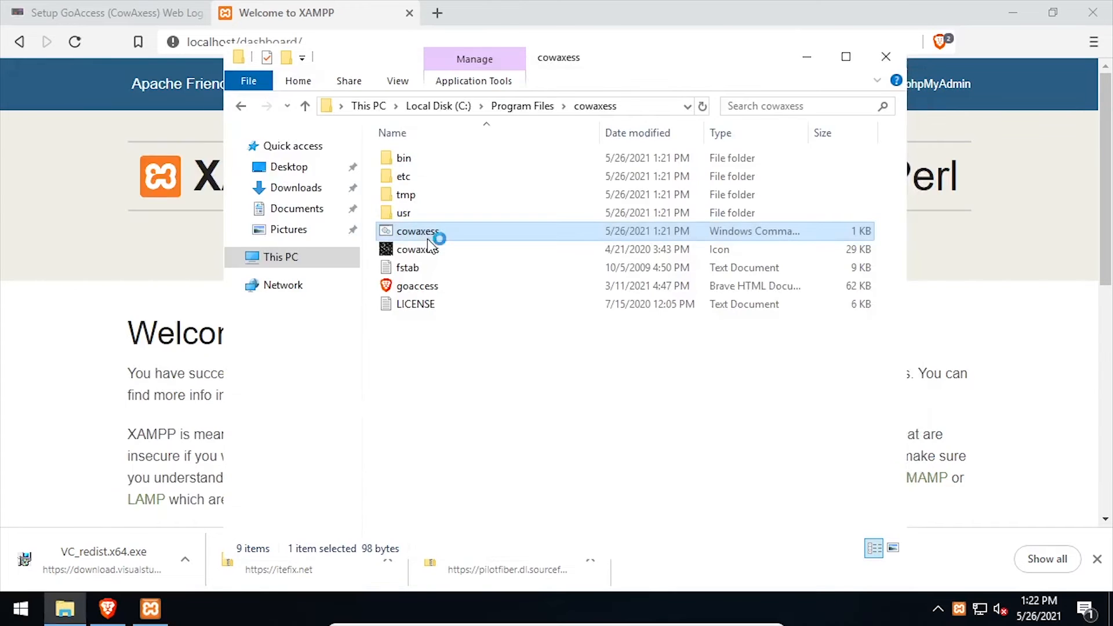
{"action": "double_click", "coordinate": [415, 231]}
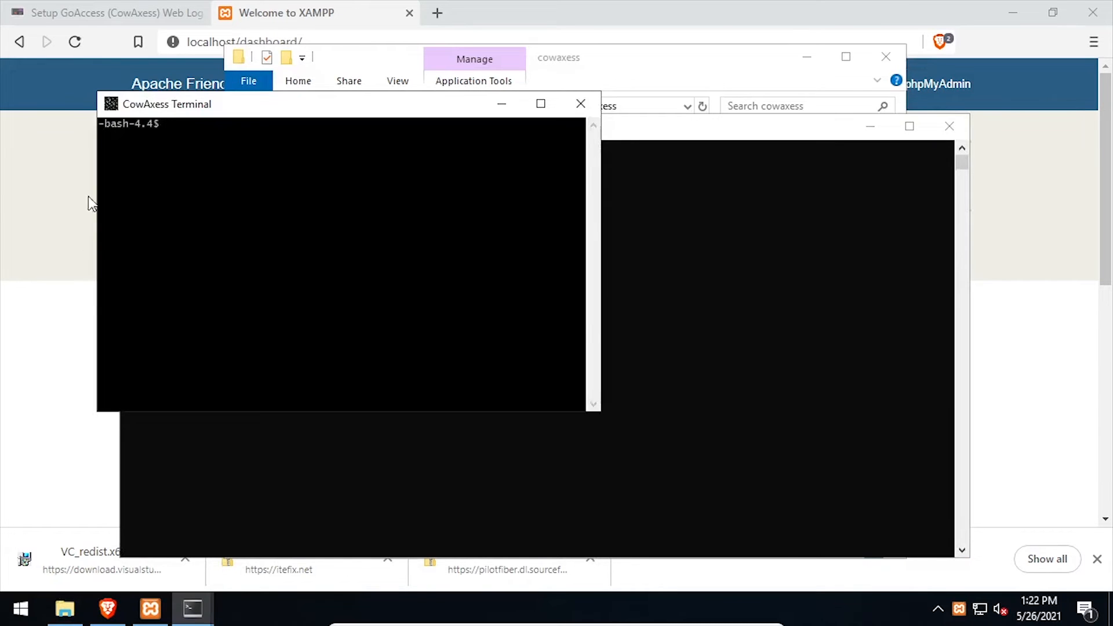
{"action": "left_click", "coordinate": [107, 13]}
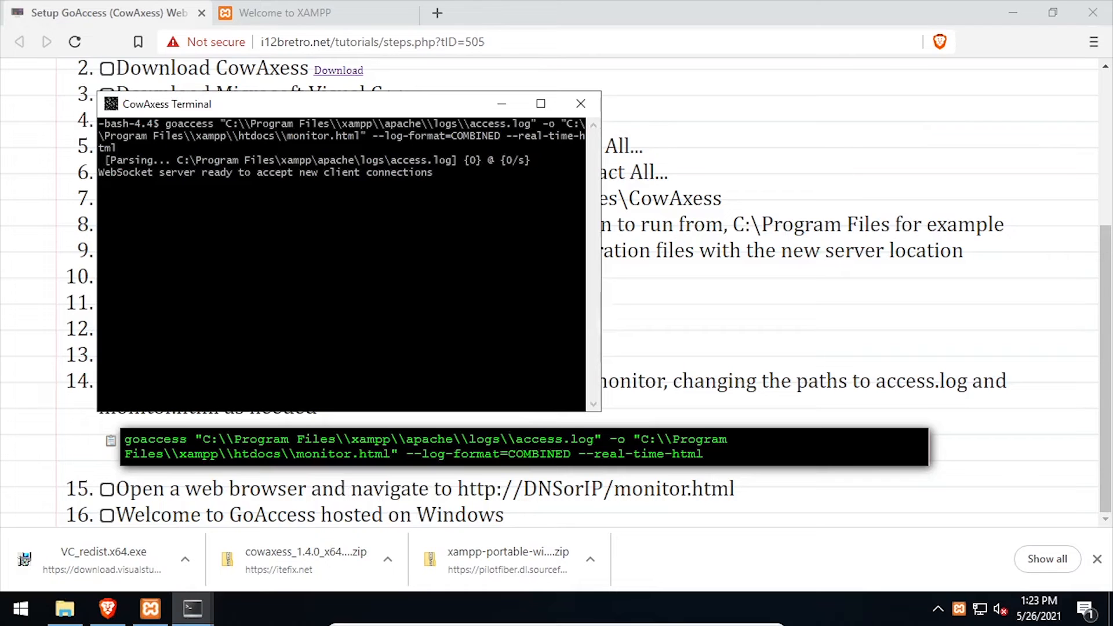
Load localhost/monitor.html in a new tab, then switch back to the Welcome to XAMPP tab.
{"action": "left_click", "coordinate": [644, 12]}
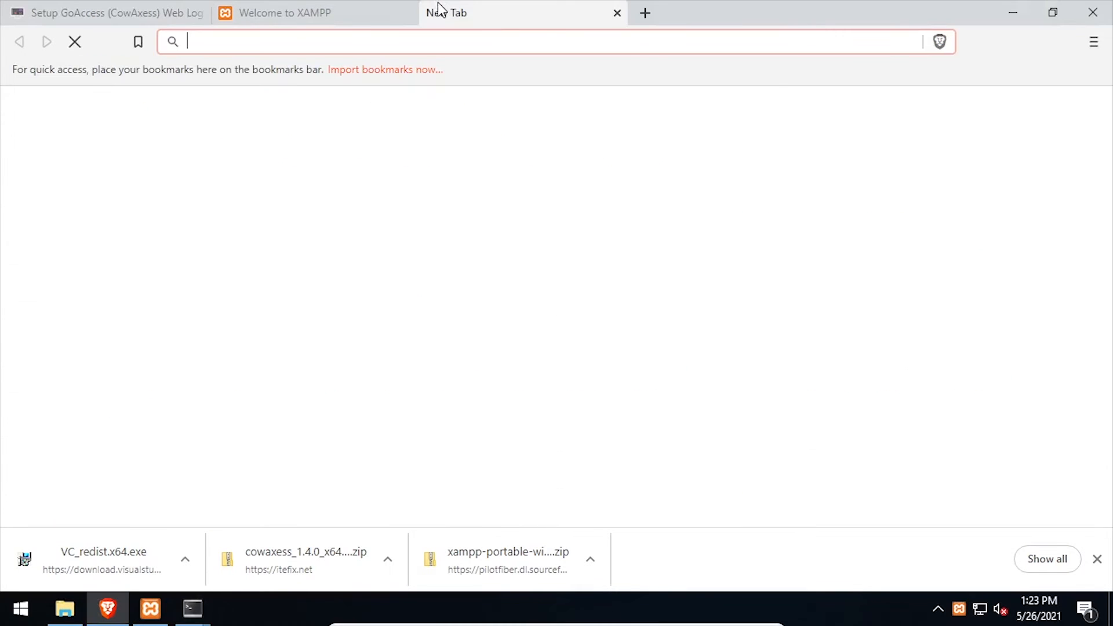
{"action": "type", "text": "localhost/monitor.html"}
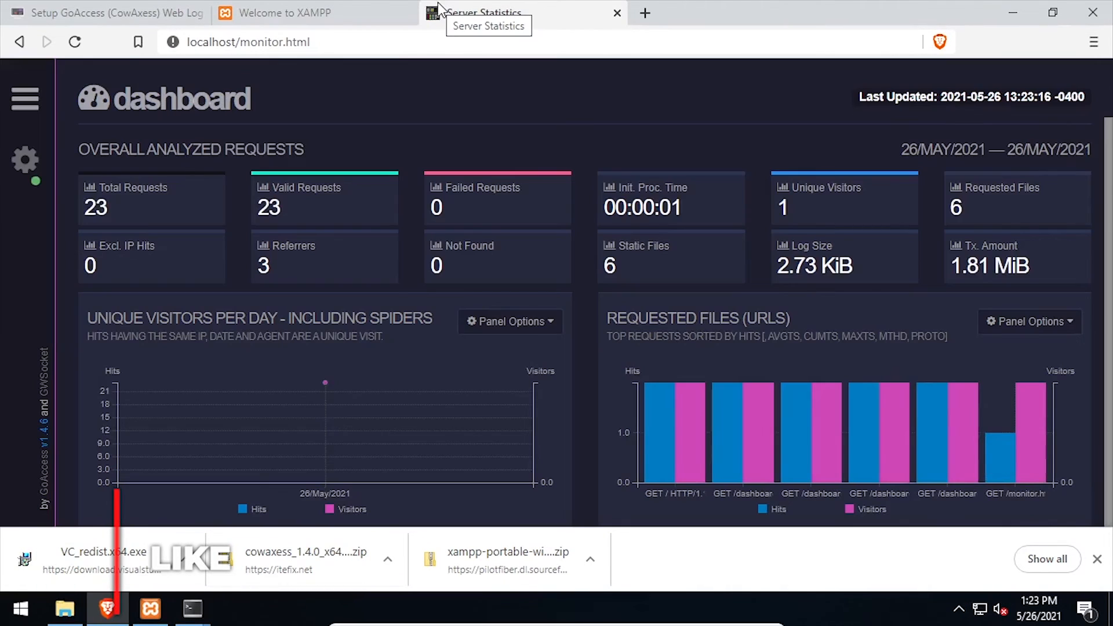
{"action": "left_click", "coordinate": [291, 13]}
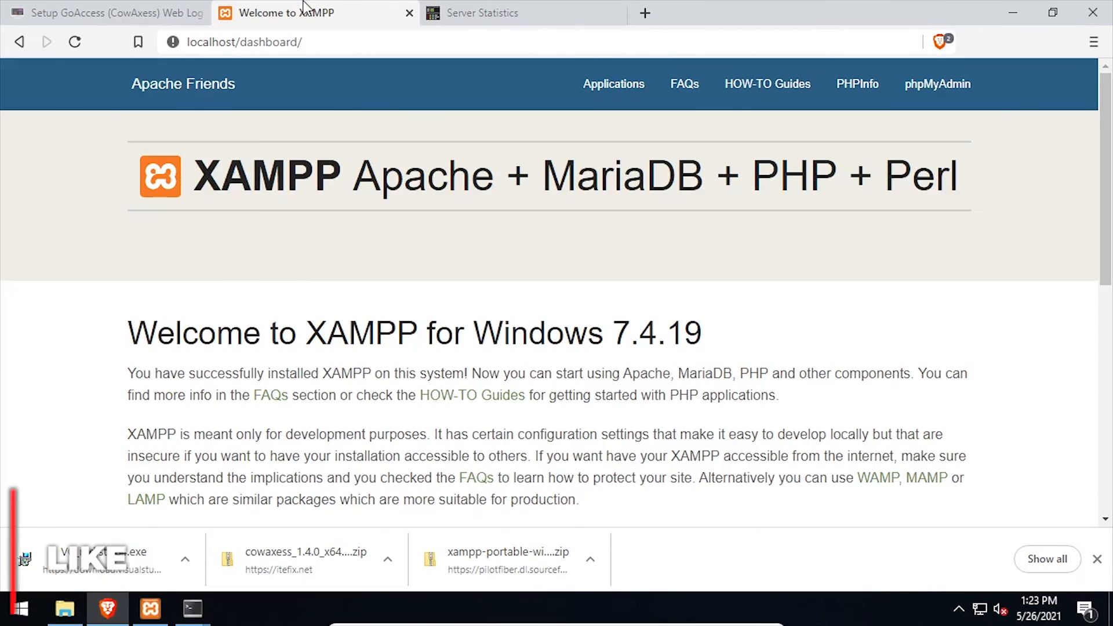